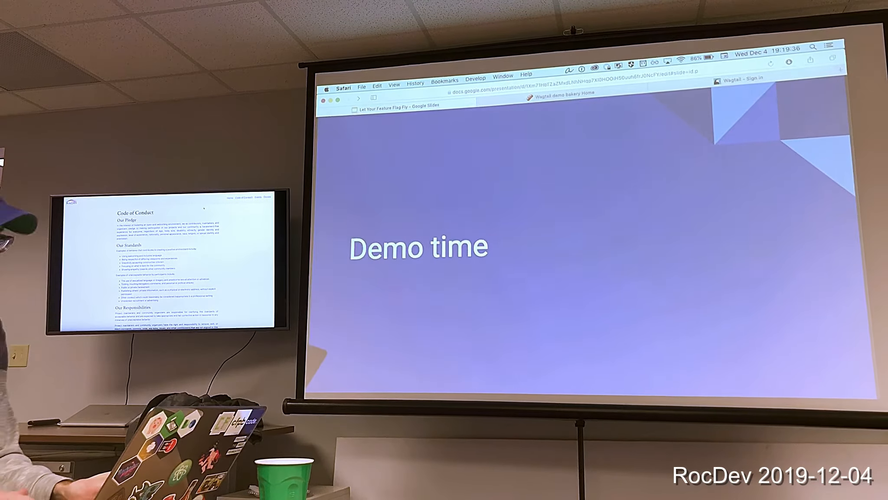
Switch to the bakery site and browse its Breads, Locations and Blog pages
click(561, 103)
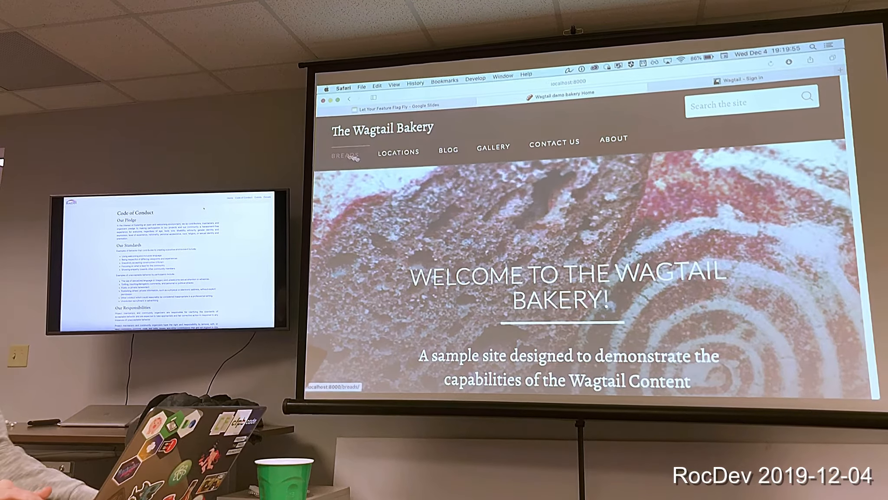
click(347, 155)
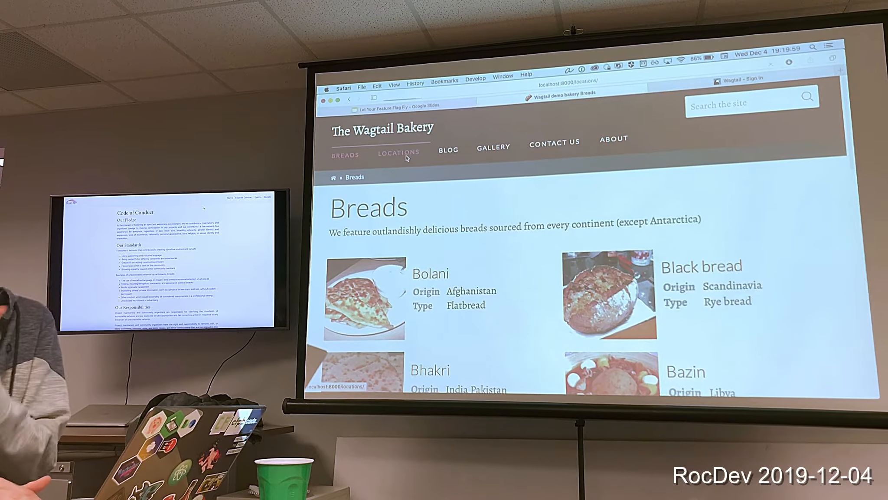
click(398, 152)
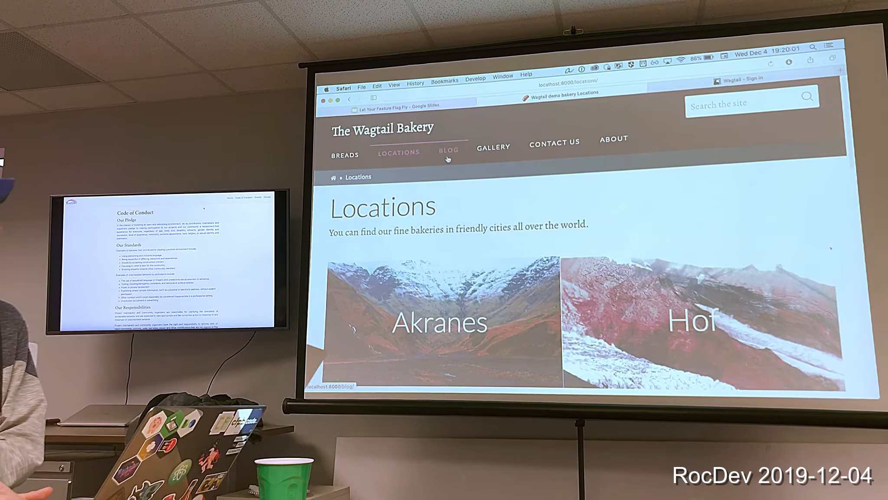
click(449, 153)
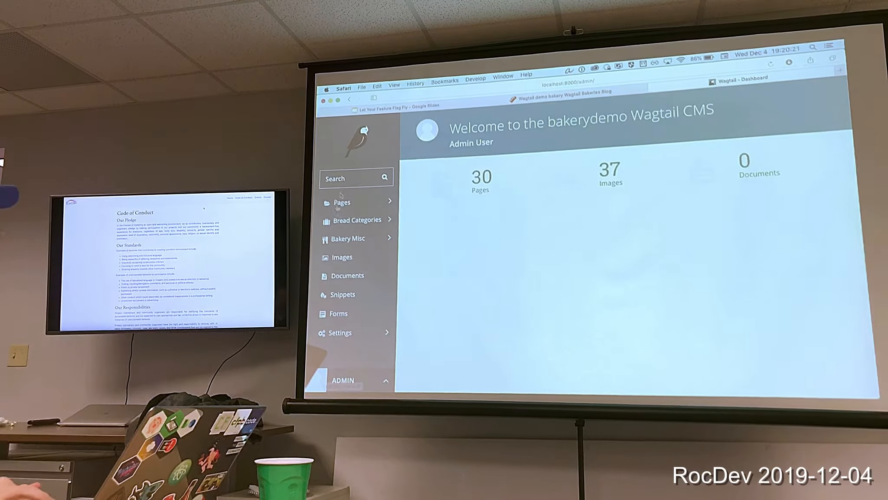
Expand the Pages explorer to glance at the root Wagtail Bakery page, then collapse it
click(342, 202)
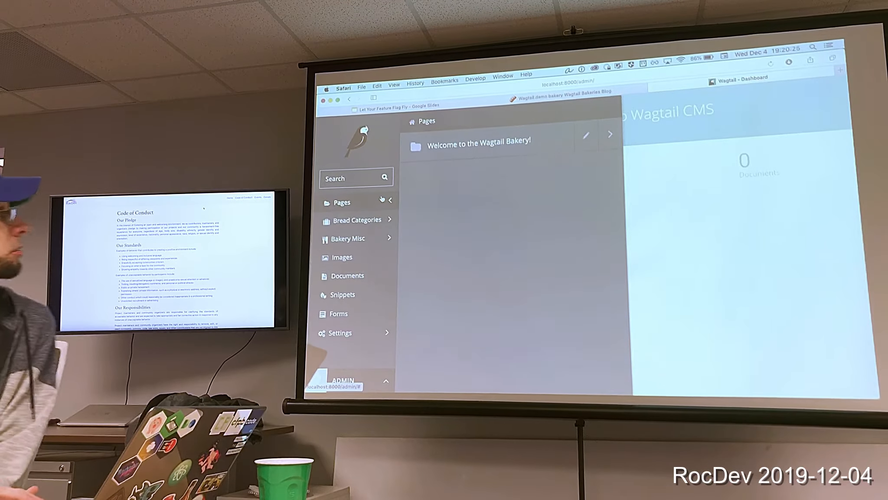
click(609, 135)
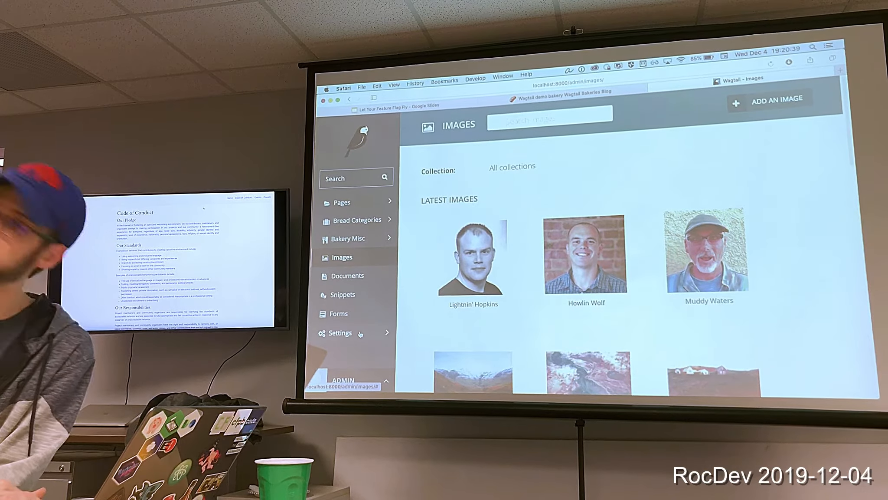
Expand the Settings submenu in the Wagtail admin sidebar and review its sections
click(340, 333)
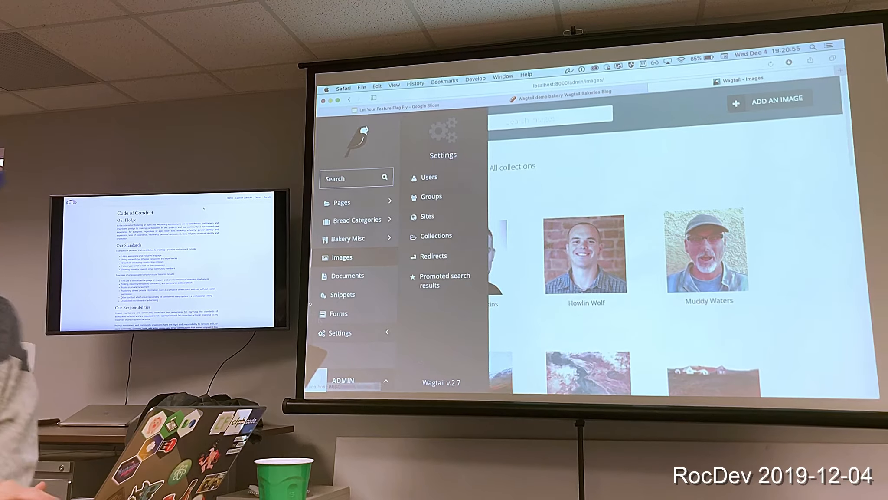
click(357, 220)
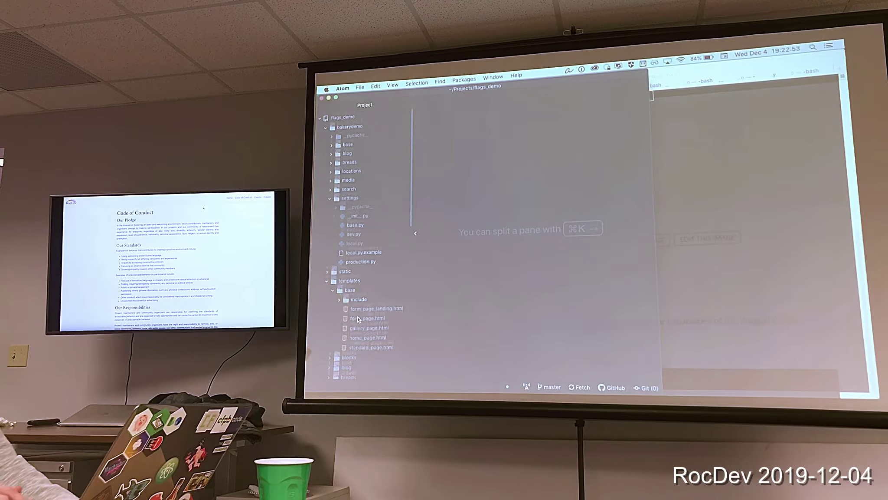
Locate the requirements folder in the Project tree and open base.txt
scroll(down, 3)
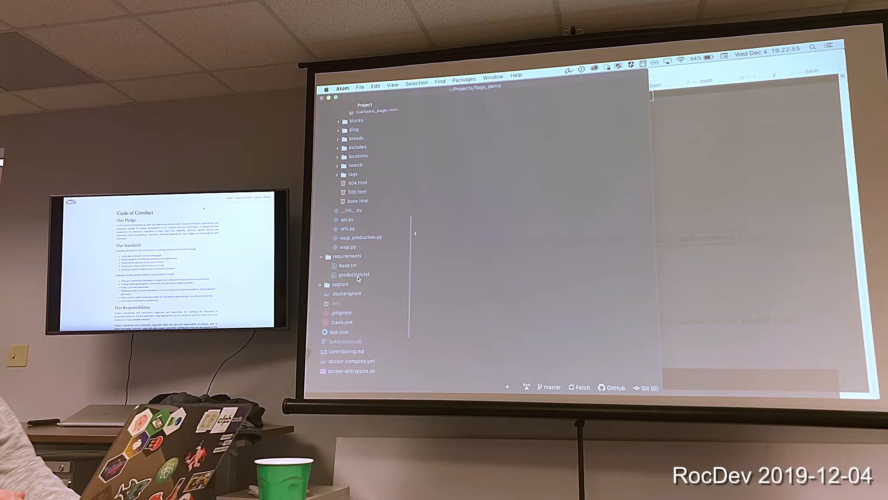
click(347, 265)
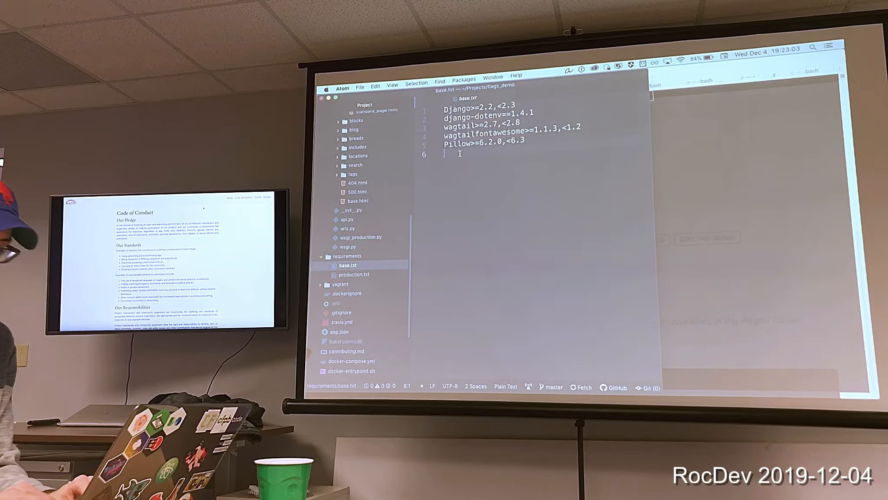
Append django-flags and wagtail-flags as new lines at the end of base.txt
text(django-flags)
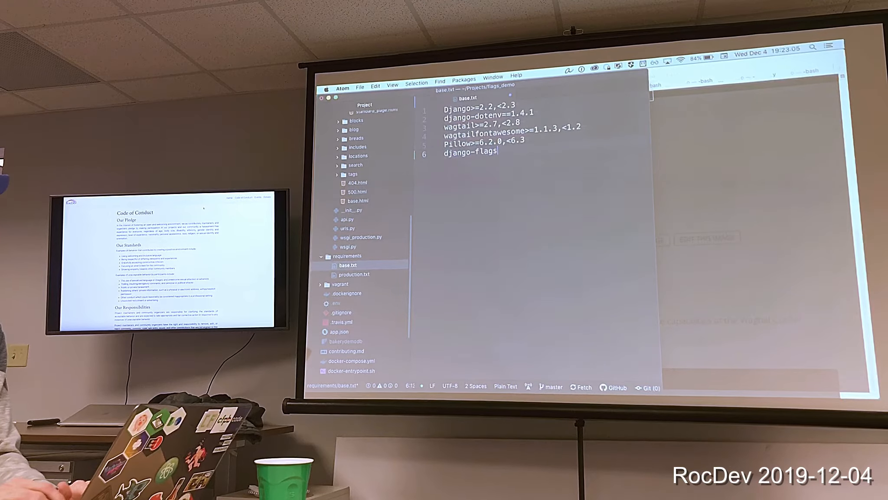
text(wagtail-)
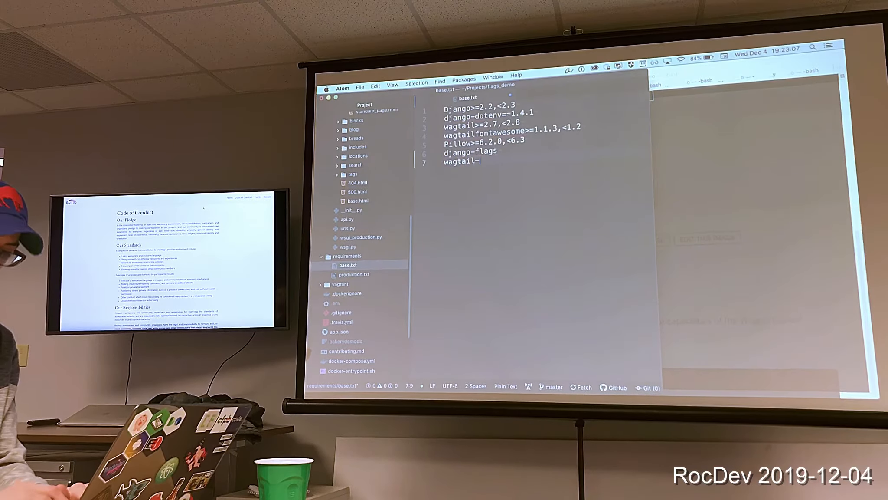
text(-falgs)
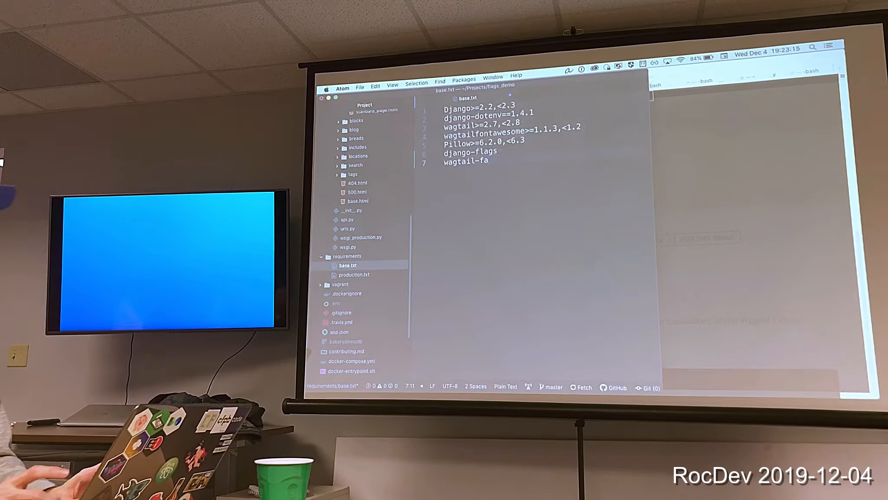
text(lags)
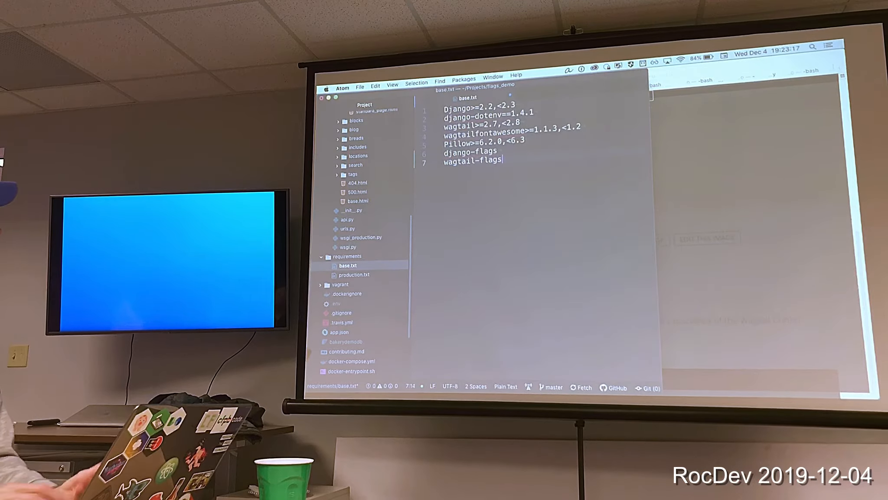
key(Return)
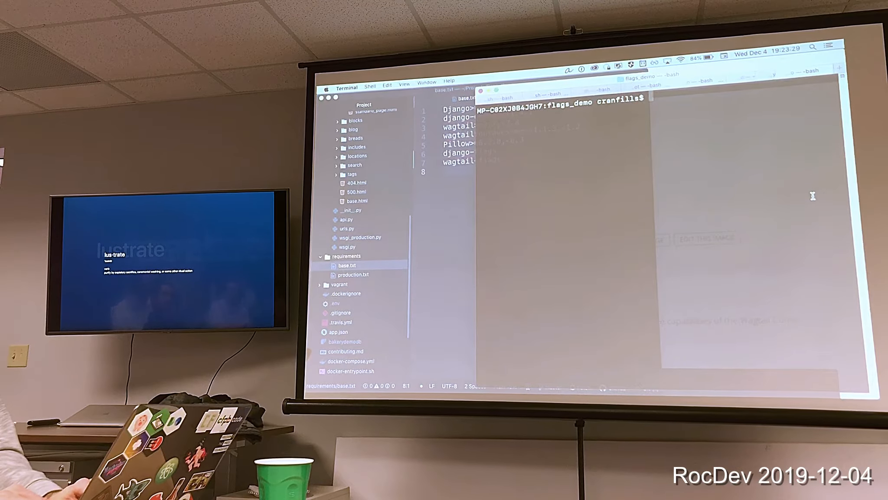
Run workon flags_demo and pip install the updated requirements
text(workon flags_demo)
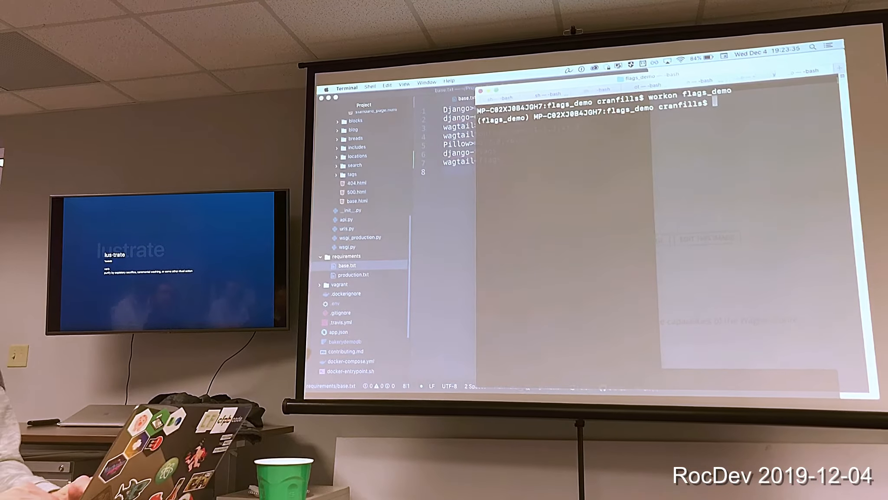
text(pip inst)
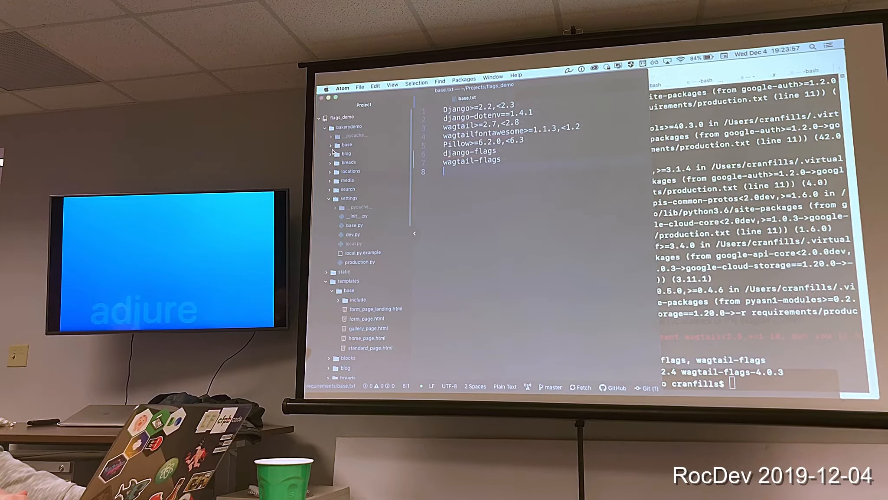
Open settings/base.py and start adding 'flags' to INSTALLED_APPS
click(355, 224)
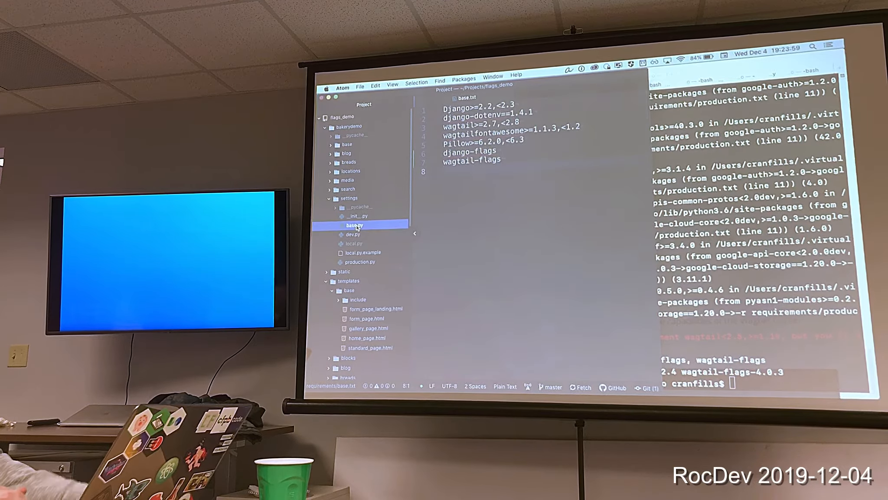
click(353, 225)
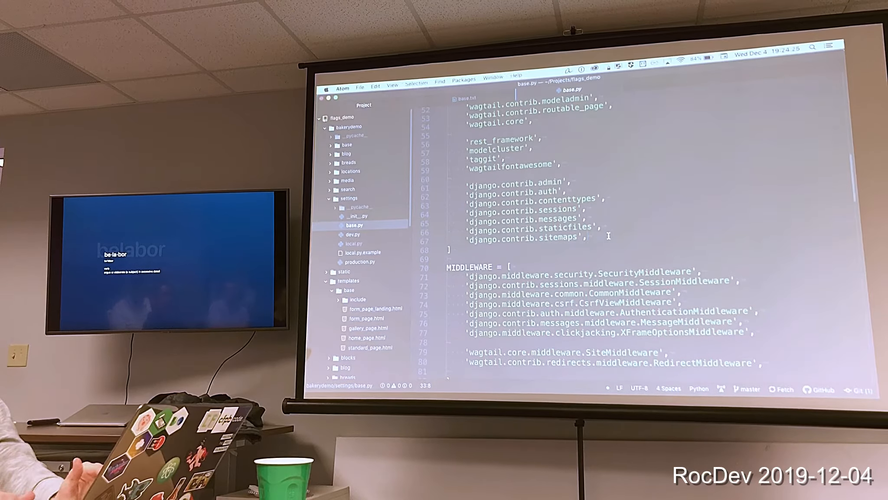
text('flag')
text('flags.middleware.FlagC)
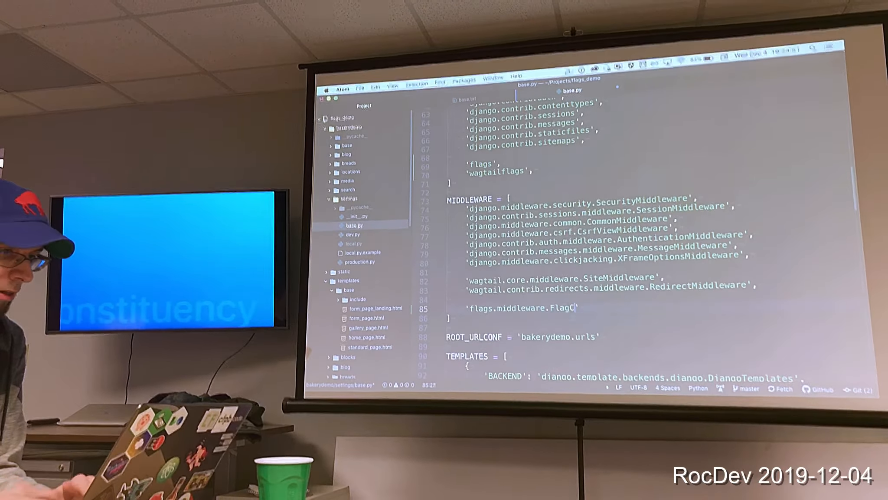
Finish typing 'flags.middleware.FlagConditionsMiddleware' into the MIDDLEWARE list
text(onditions)
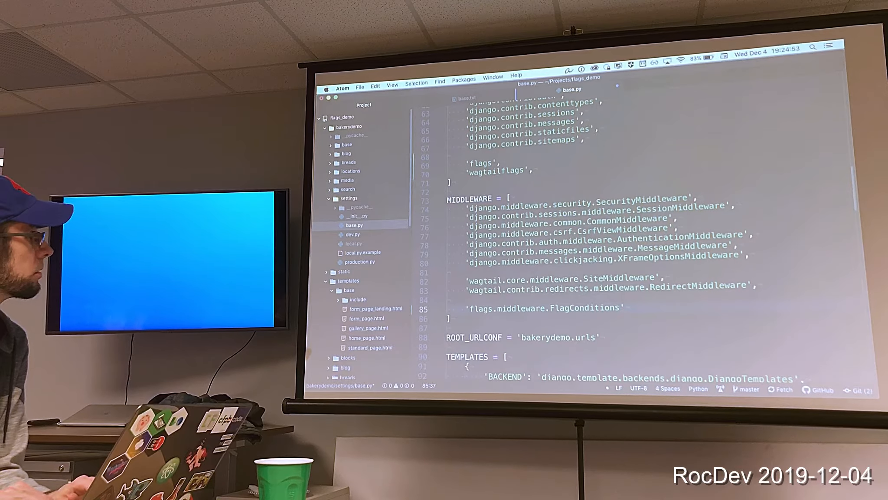
text(Middleware)
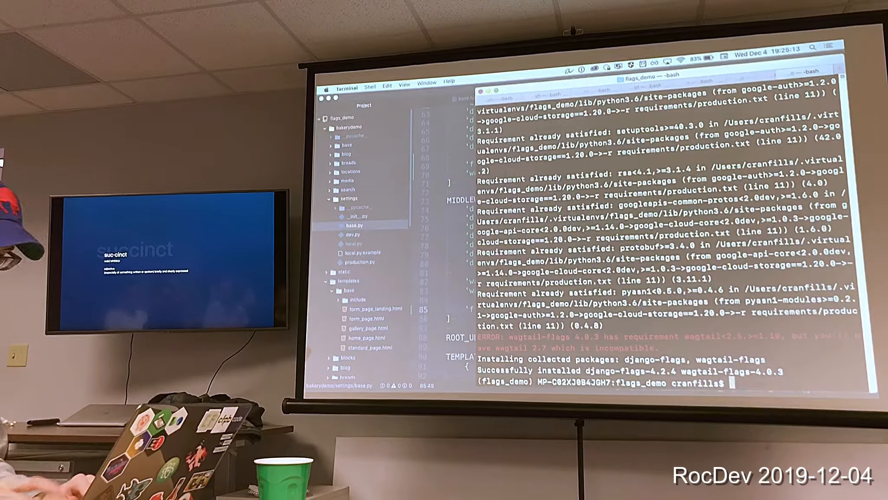
Start the ./manage.py migrate command at the bash prompt
text(./manage.py)
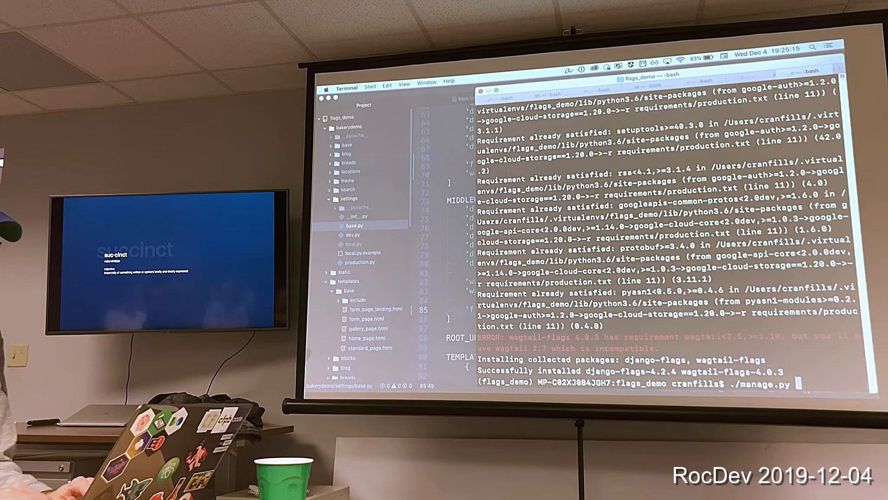
text(m)
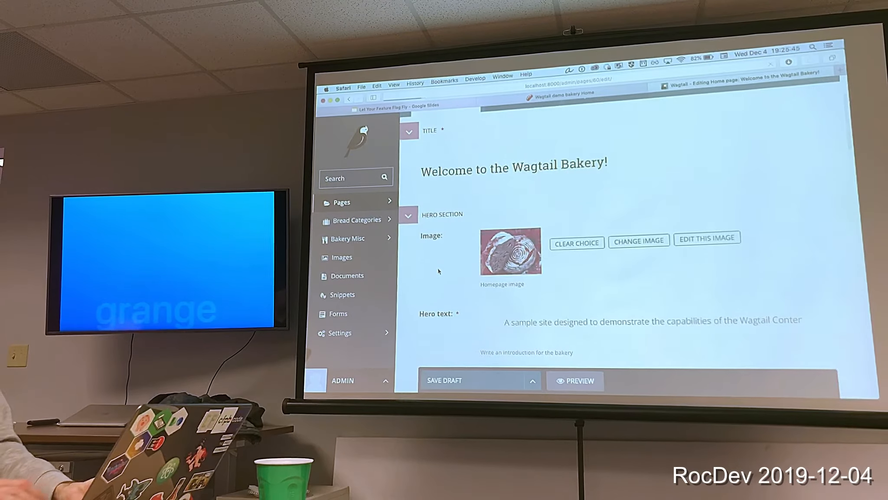
Navigate from the Wagtail Settings submenu to the Flags admin page
click(340, 333)
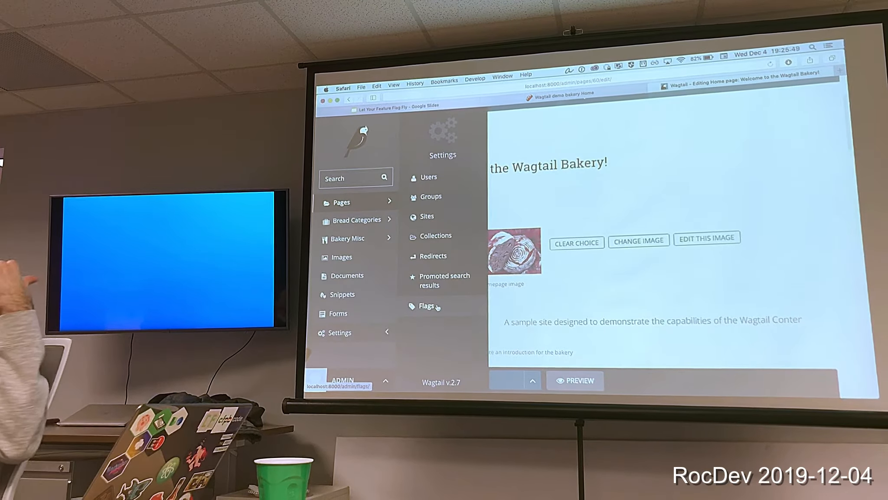
click(427, 305)
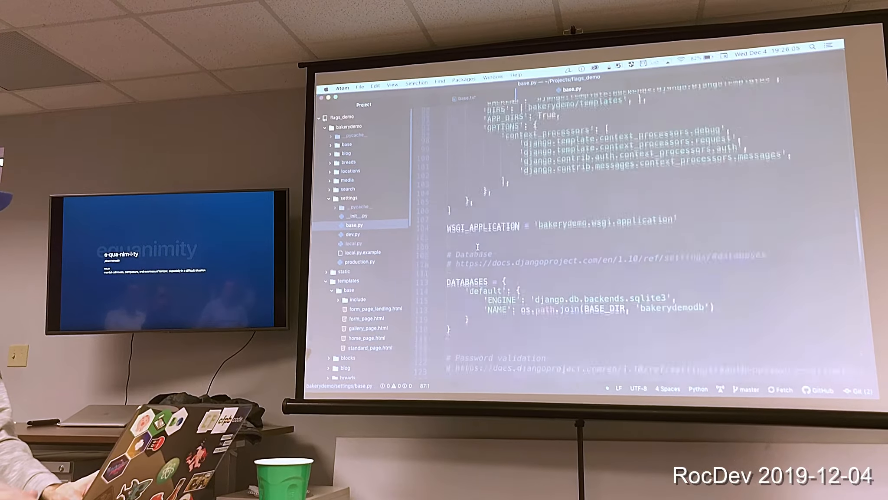
Add FLAGS = { 'HOLIDAY_HOURS_BANNER': [], } at the end of base.py
scroll(down, 3)
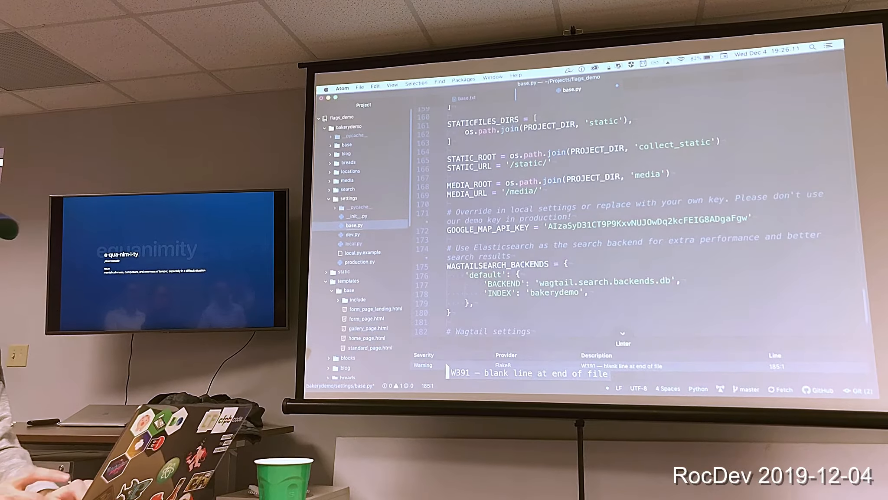
text(FLAGS = {)
text('HOLIDAY_HOURS_BANNER' = [)
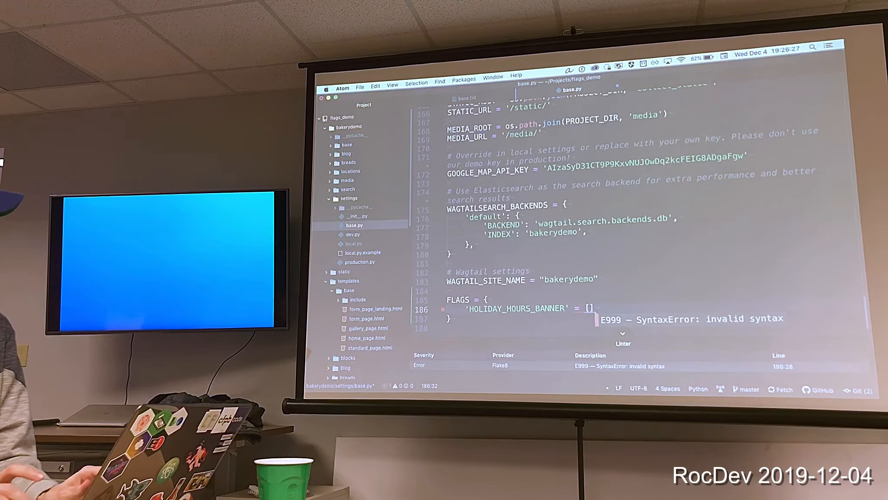
text(,)
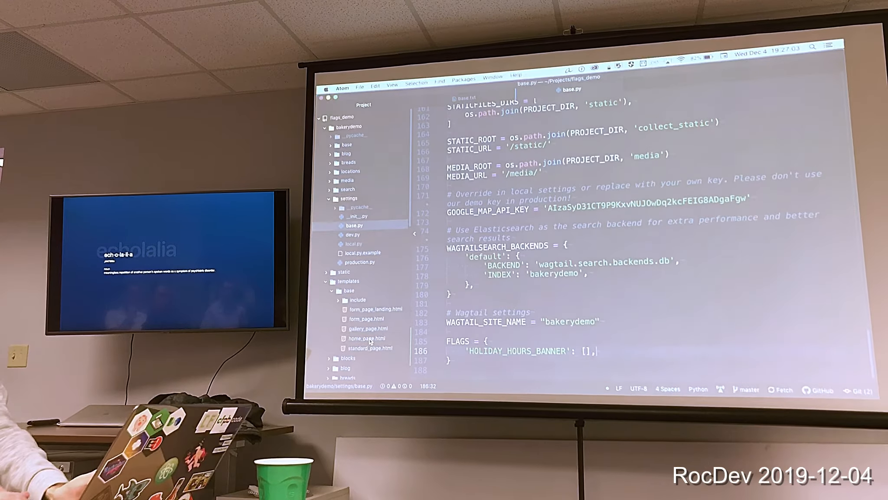
In home_page.html, add a flag_enabled check for HOLIDAY_HOURS_BANNER
click(364, 338)
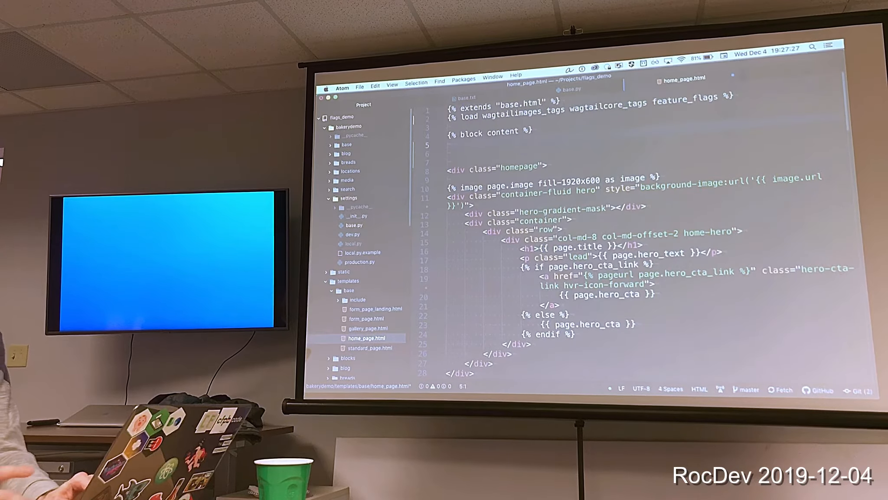
text({})
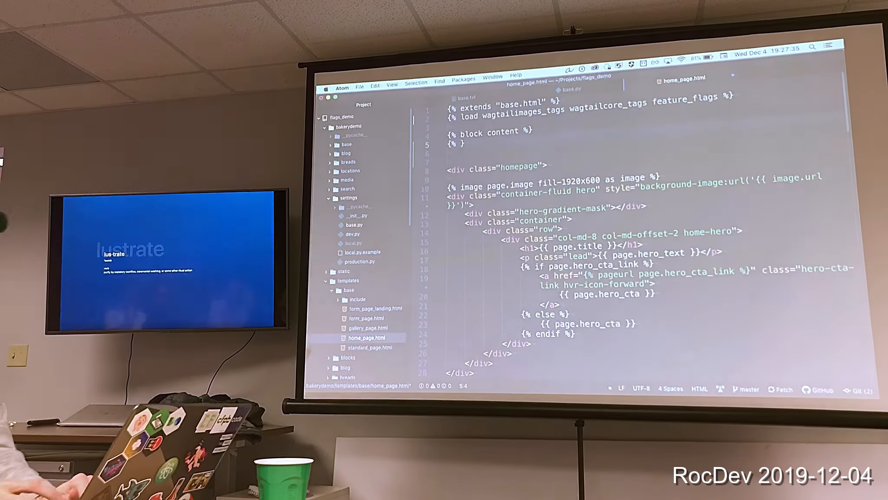
text(flag_)
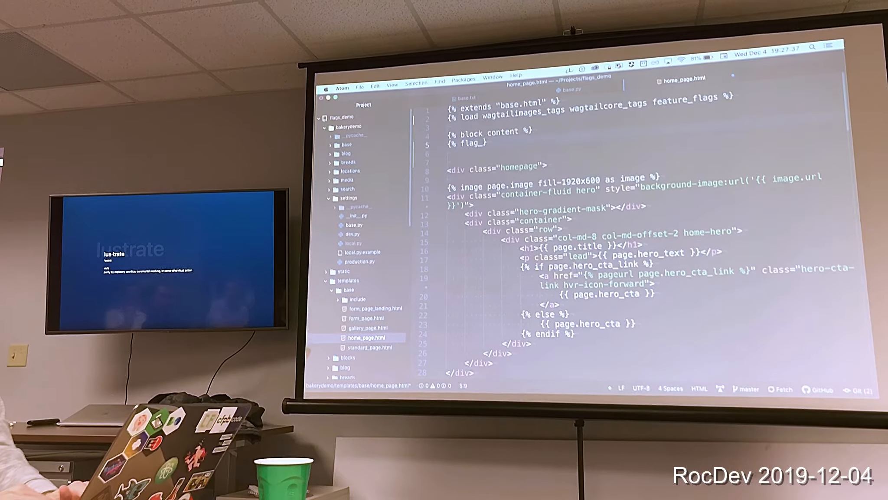
text(enabe)
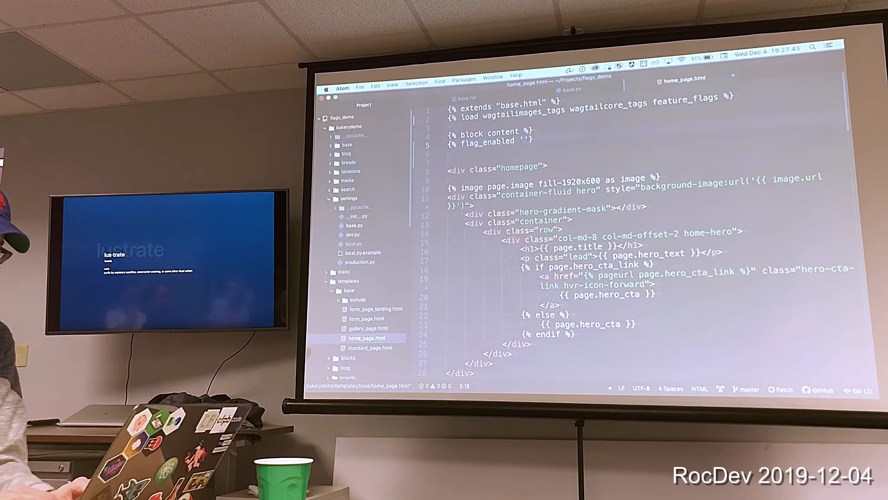
text(HOLIDAY_HOURS_BANNER)
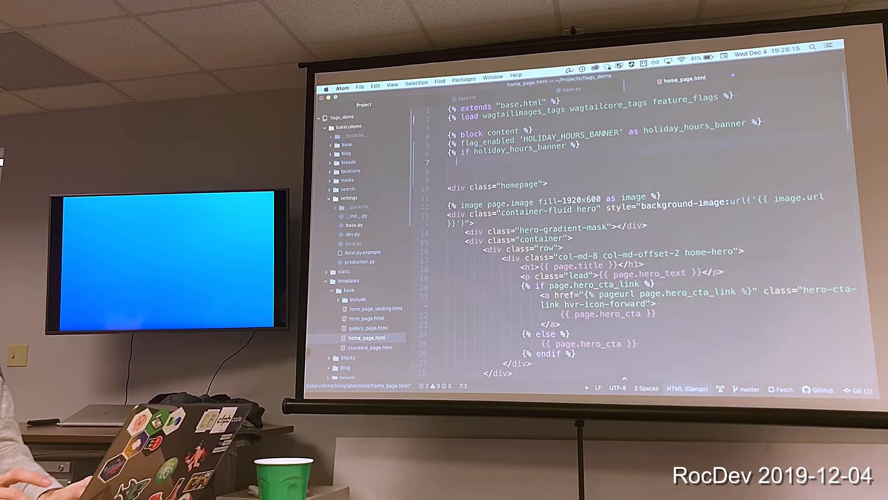
Inside the check, write a div with padding: 20px reading 'Holiday hours: 12:00-6:00 pm'
text(<div style=")
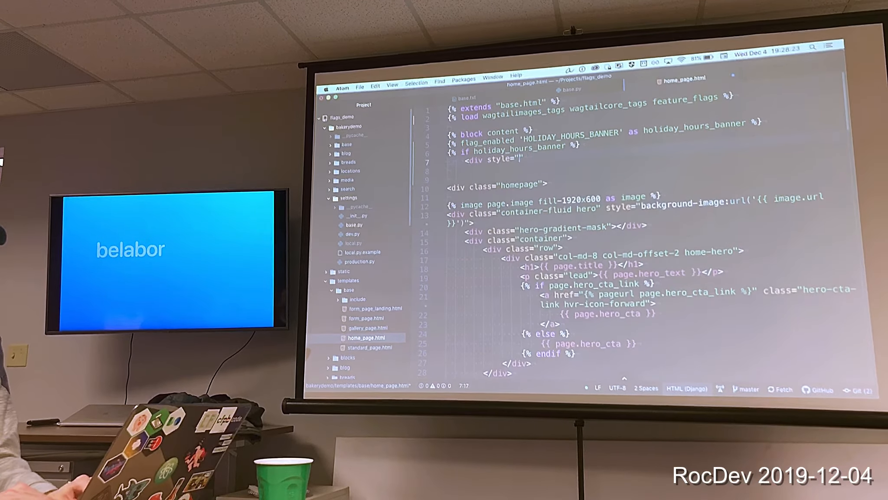
text(padding: 20px; background-color: gold;)
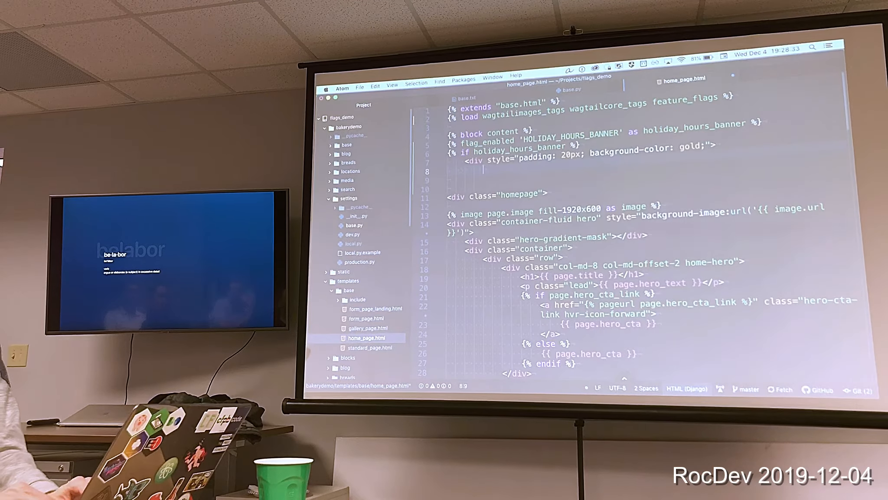
text(Holiday hours:)
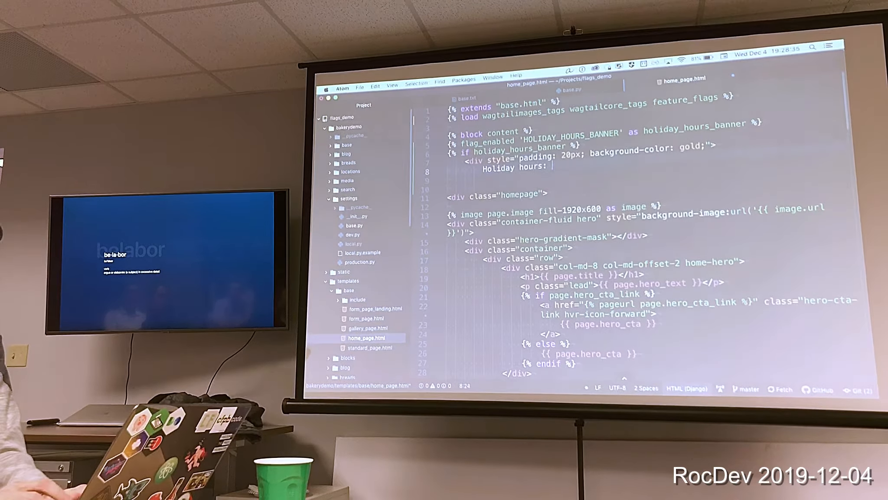
text(12:00-)
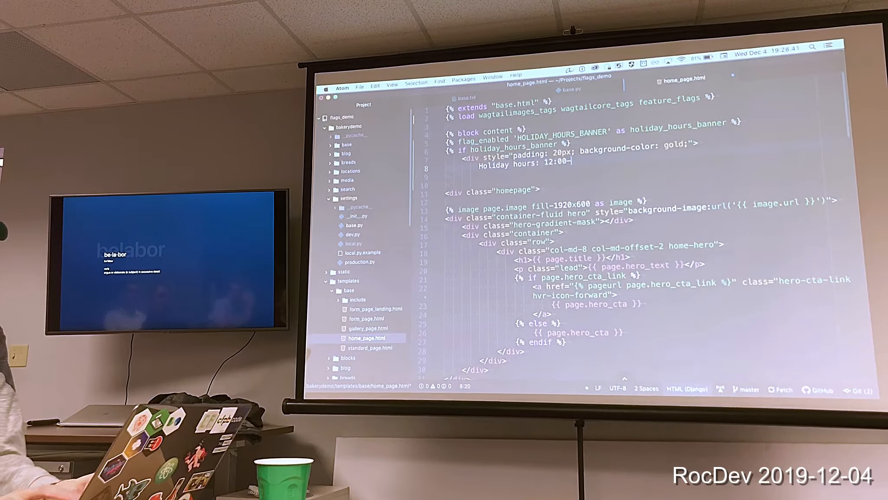
text(6:00 p)
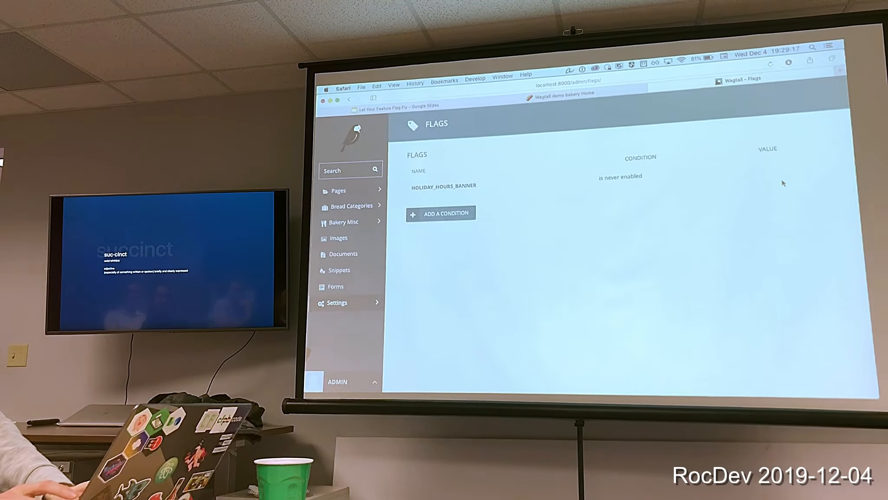
Start adding a condition to the HOLIDAY_HOURS_BANNER flag
click(442, 214)
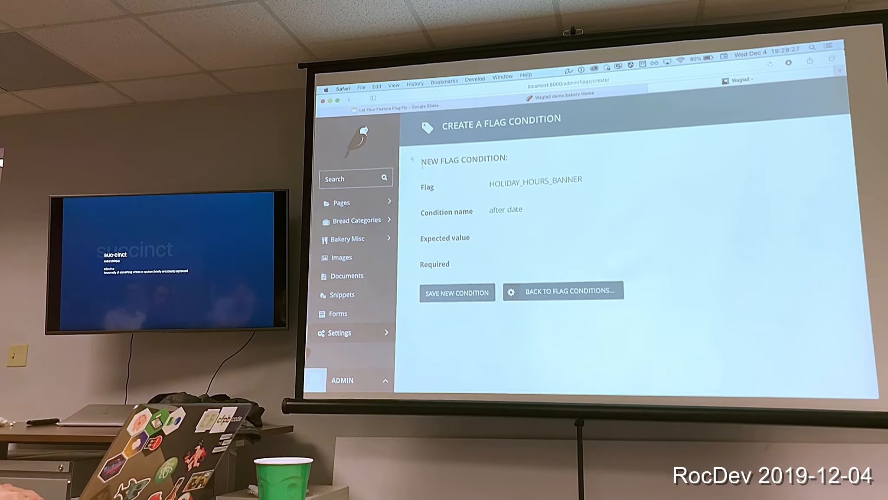
click(563, 291)
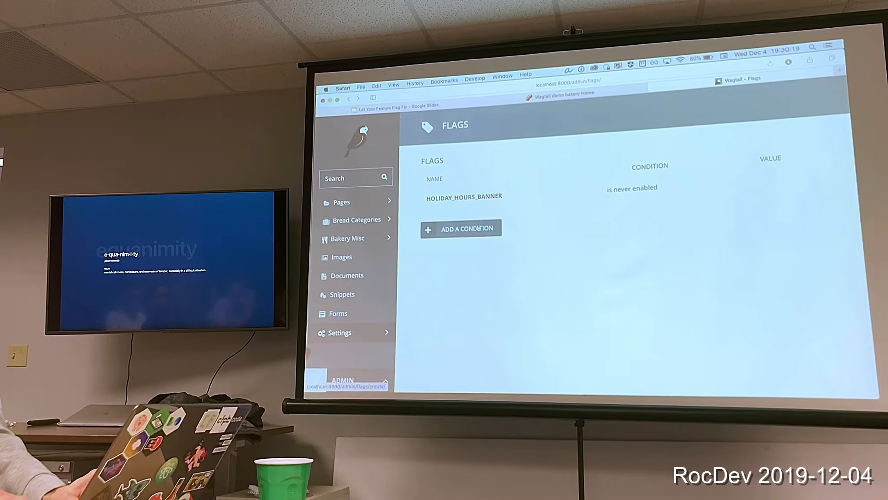
Create a new boolean condition on HOLIDAY_HOURS_BANNER with expected value True
click(461, 228)
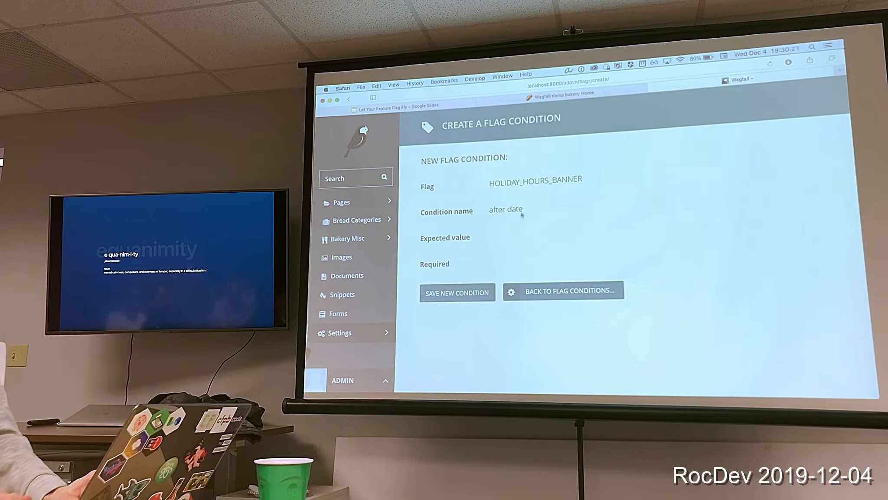
click(510, 209)
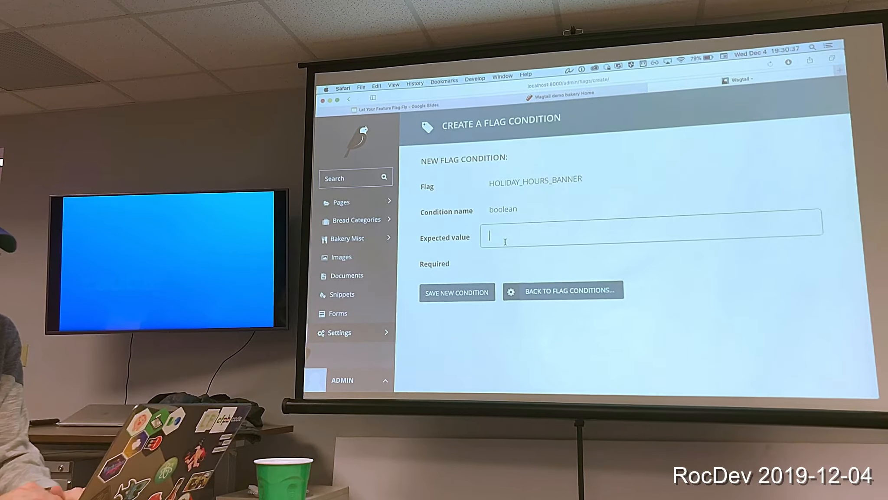
text(True)
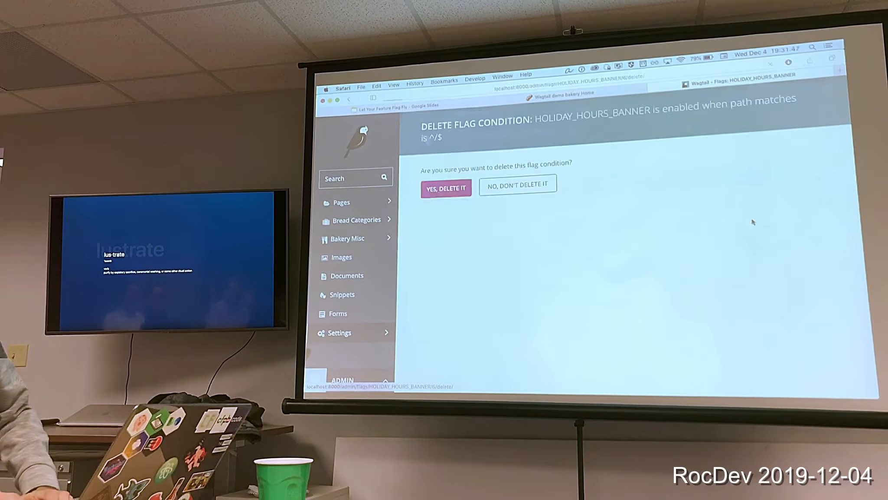
Delete the ^/$ path condition and enable HOLIDAY_HOURS_BANNER for all requests
click(446, 188)
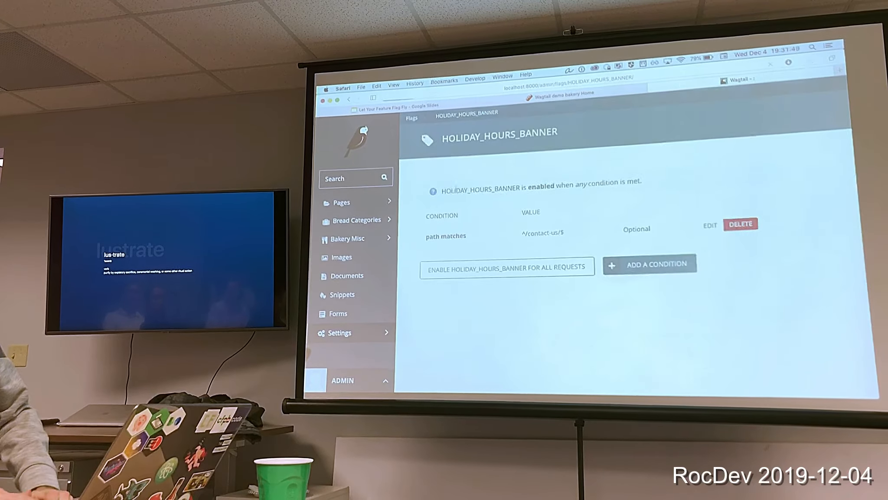
click(741, 224)
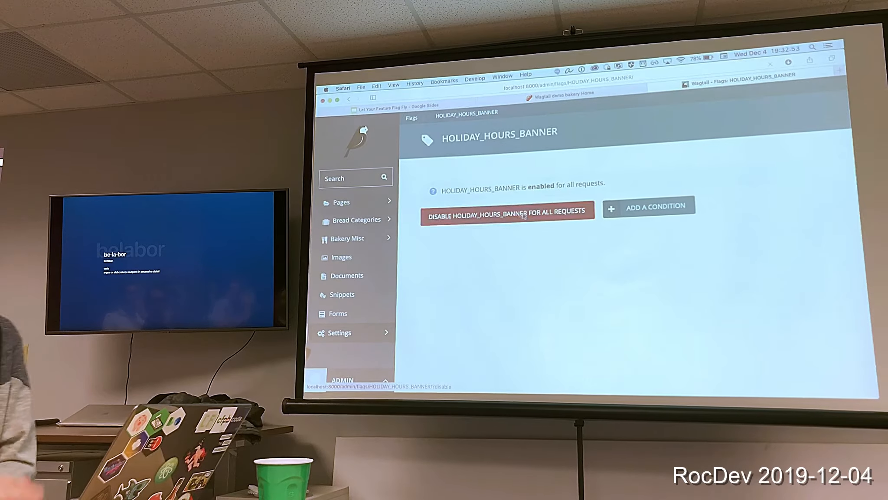
Disable the flag for all requests and save a before-date condition of 2019-12-03T12:00Z
click(524, 215)
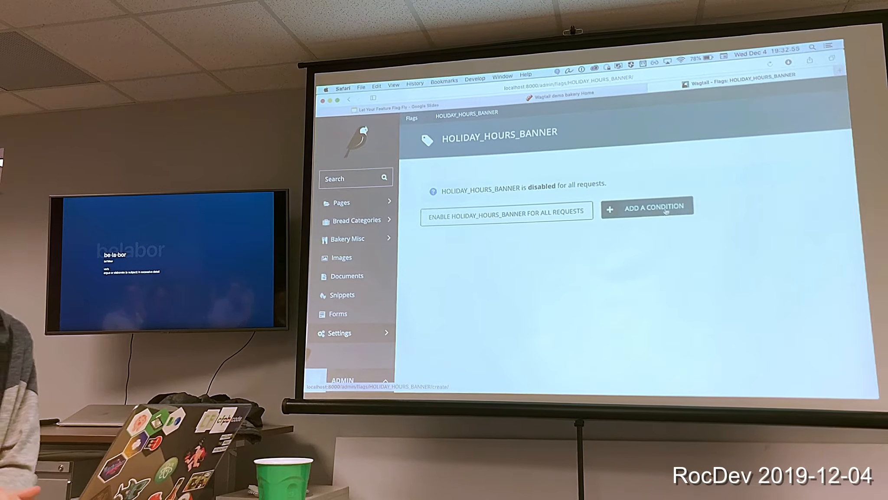
click(652, 209)
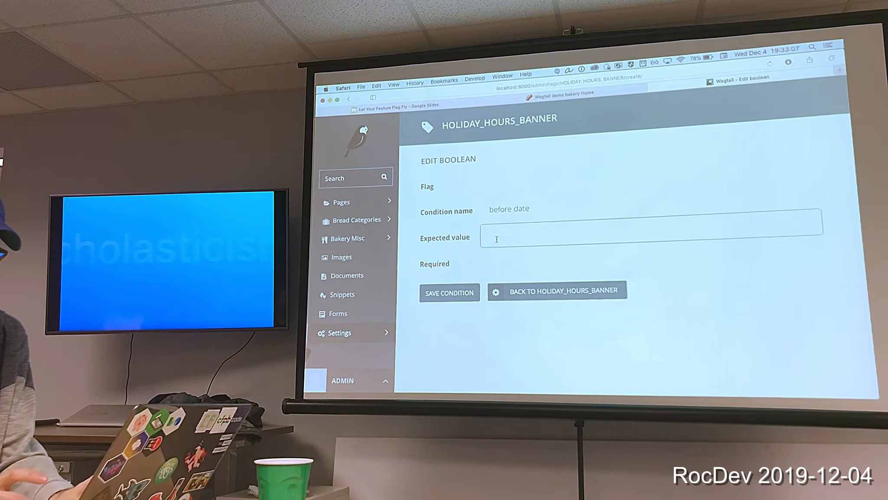
text(2019-12-05T12:00Z)
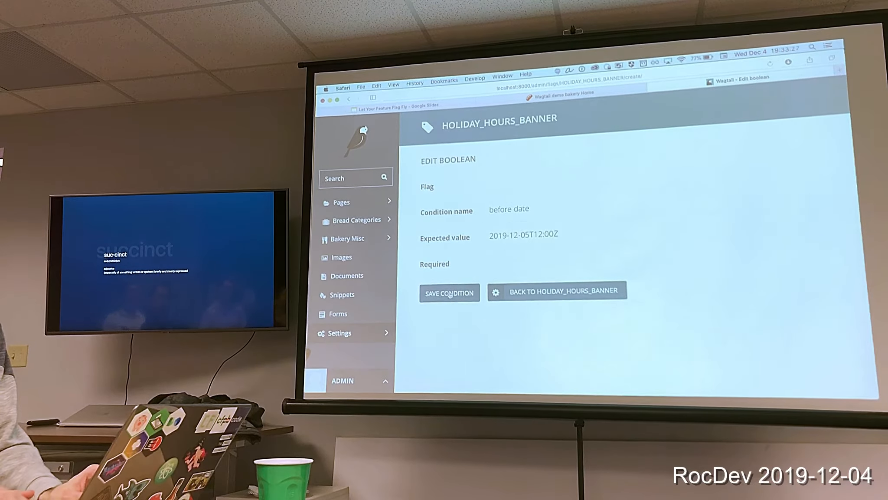
click(450, 293)
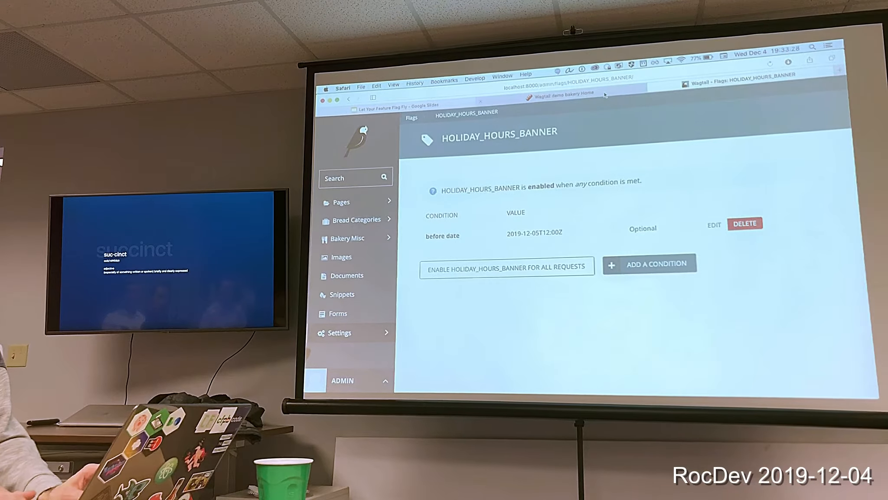
click(714, 224)
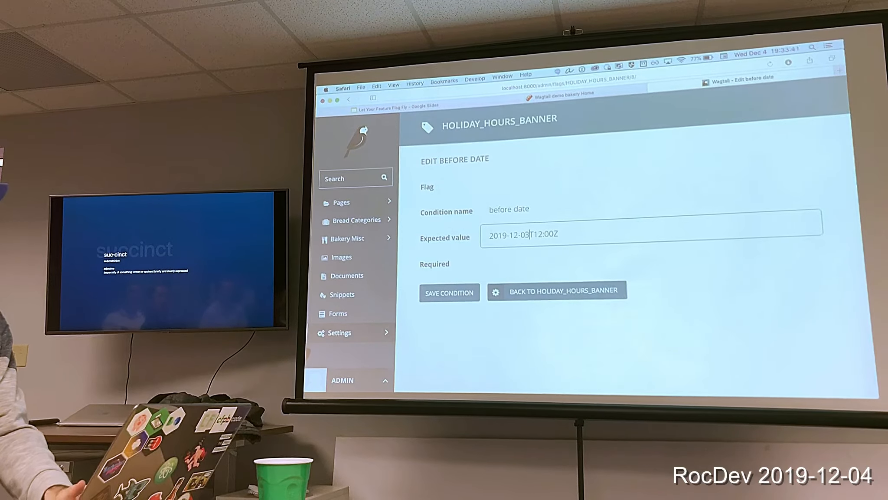
click(450, 293)
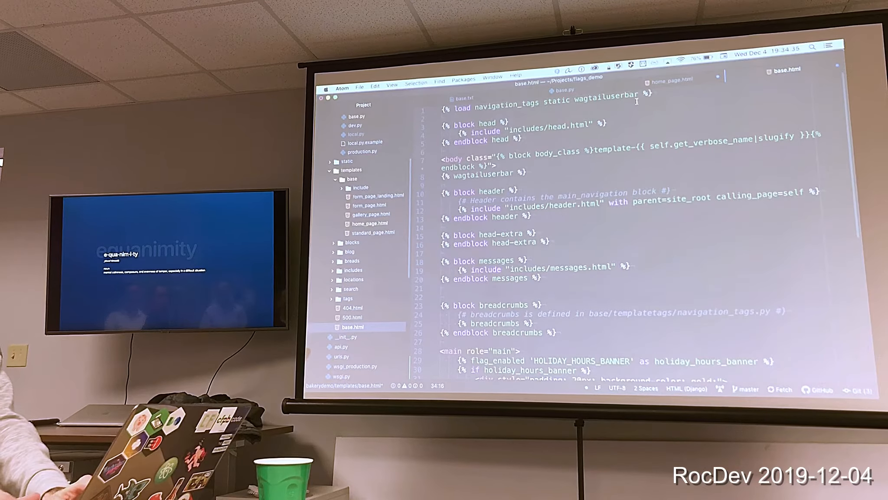
Locate the flag_enabled block in templates/base.html
text(feat)
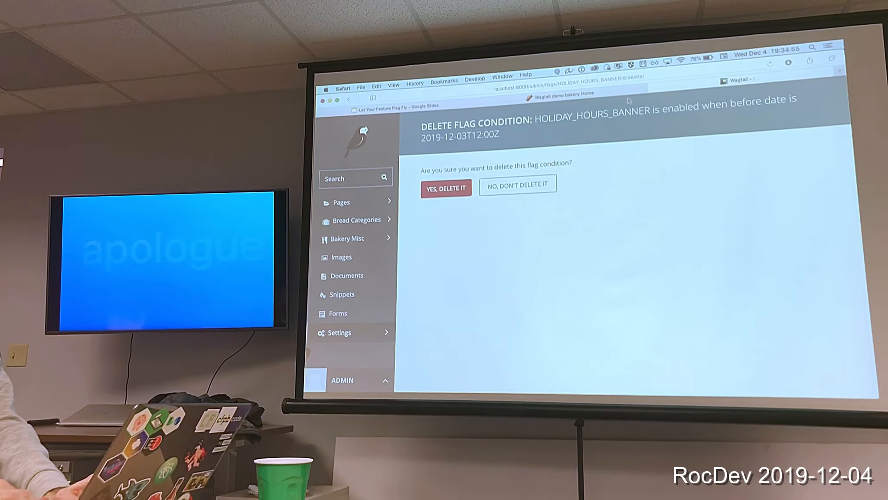
Delete the before-date condition and begin a new condition on the flag
click(445, 188)
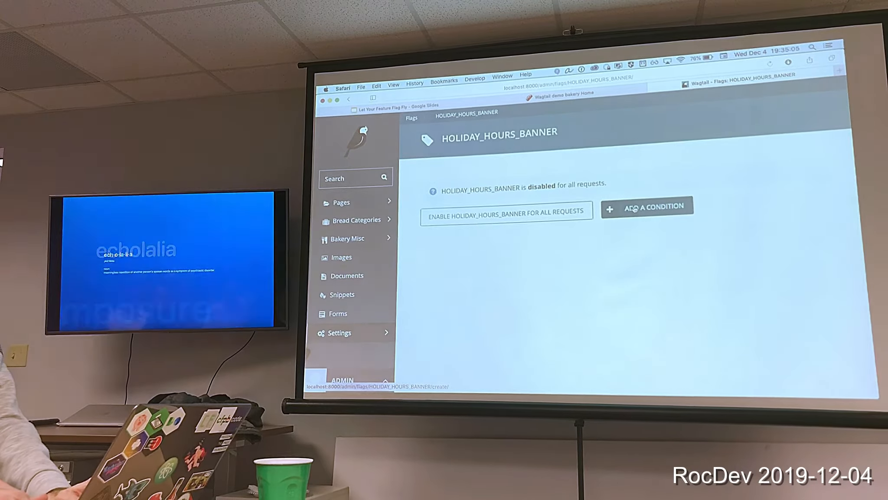
click(647, 206)
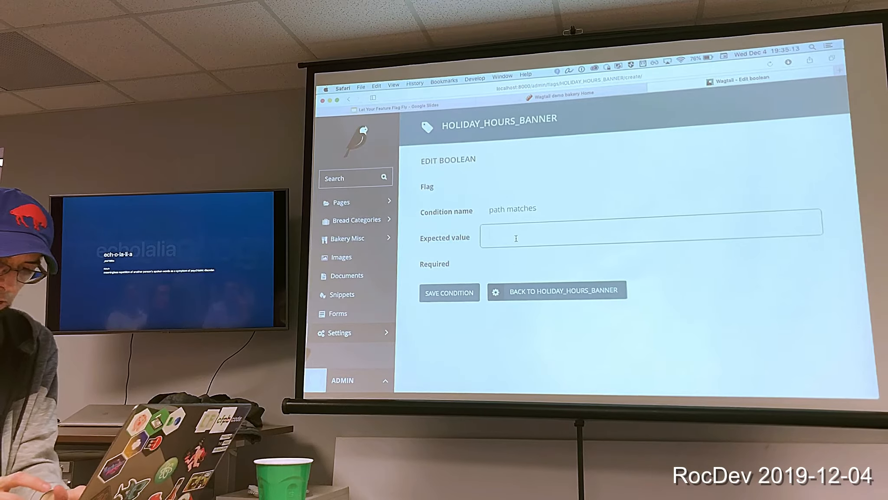
Save a 'path matches ^/contact-us/$' condition on HOLIDAY_HOURS_BANNER
text(^/)
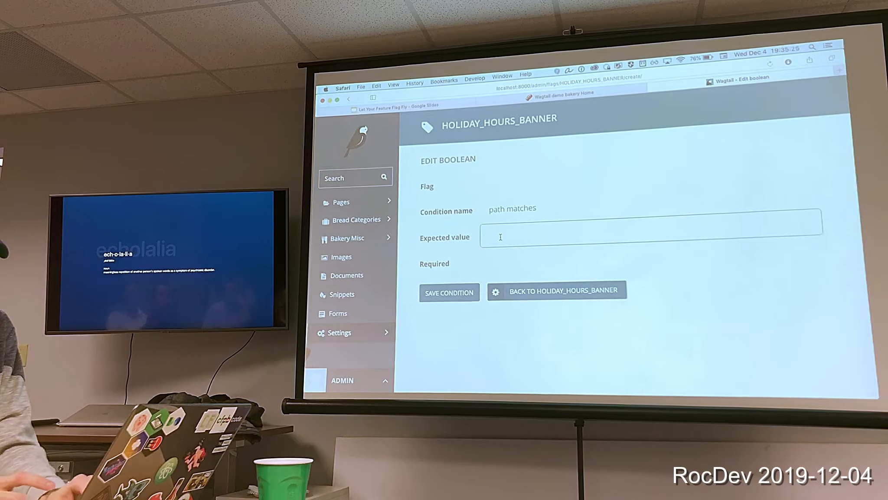
text(^/d)
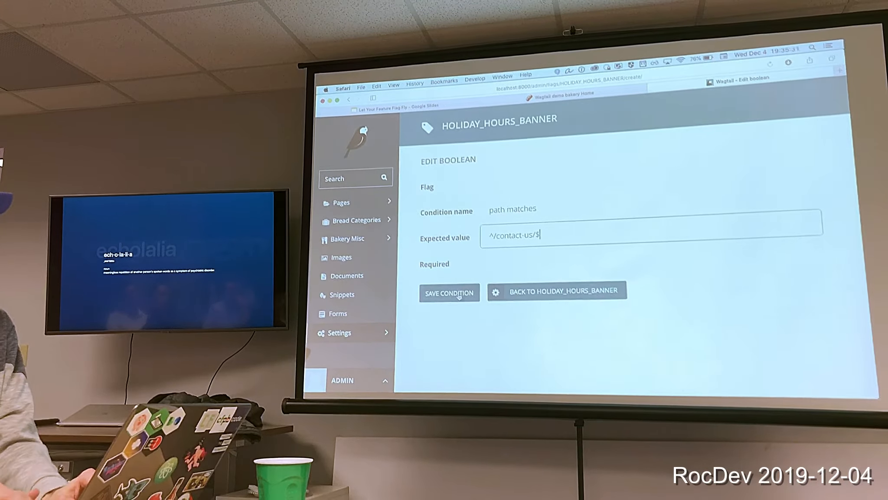
click(450, 293)
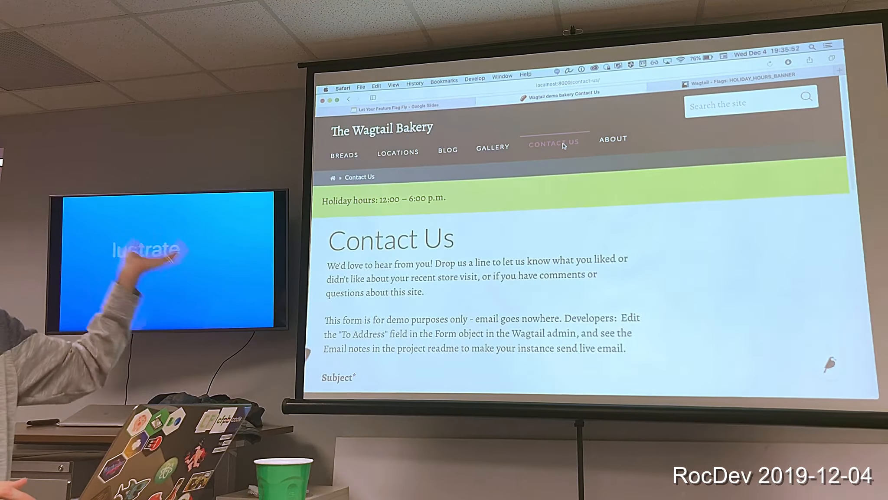
Show the bakery Contact Us page with the holiday hours banner
click(447, 151)
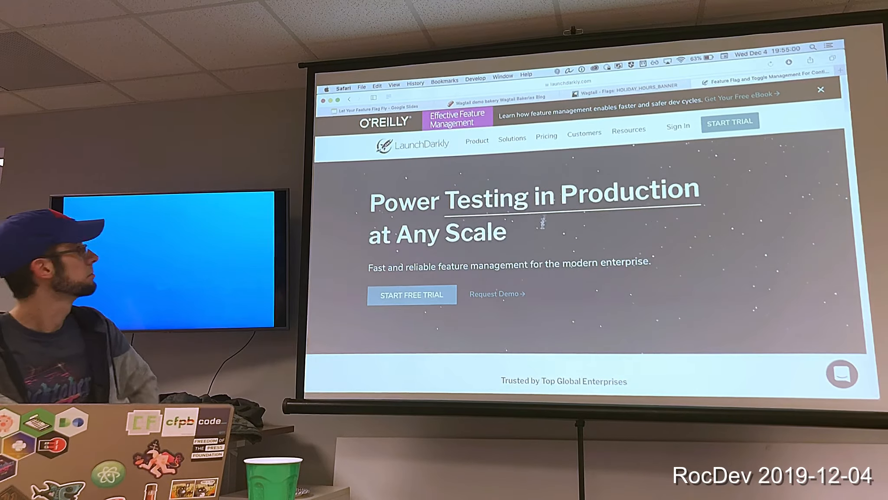
scroll(down, 3)
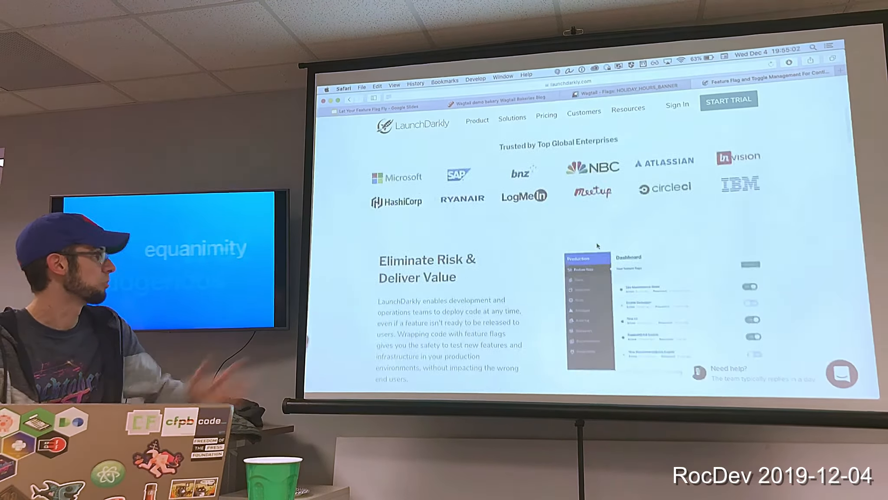
scroll(down, 3)
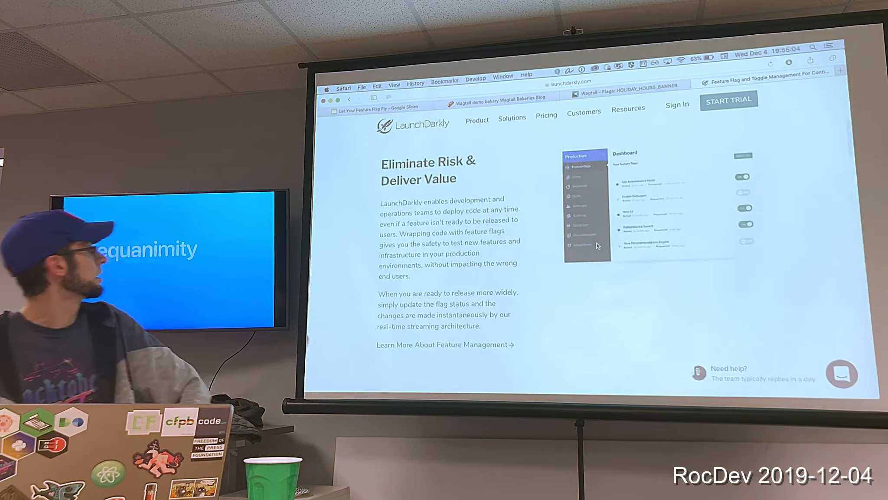
scroll(down, 3)
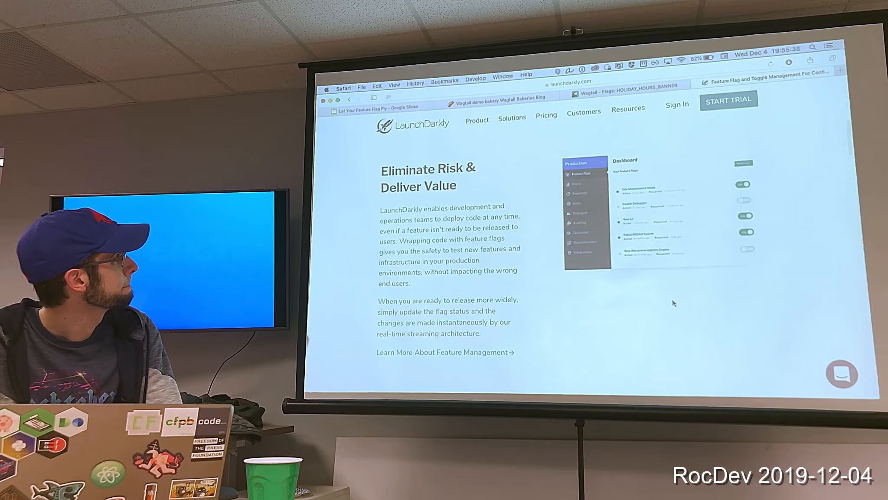
scroll(down, 3)
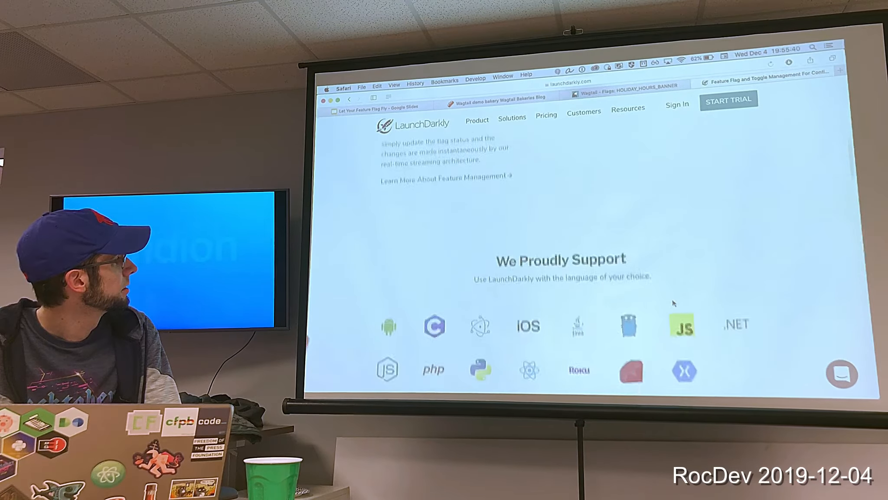
scroll(down, 3)
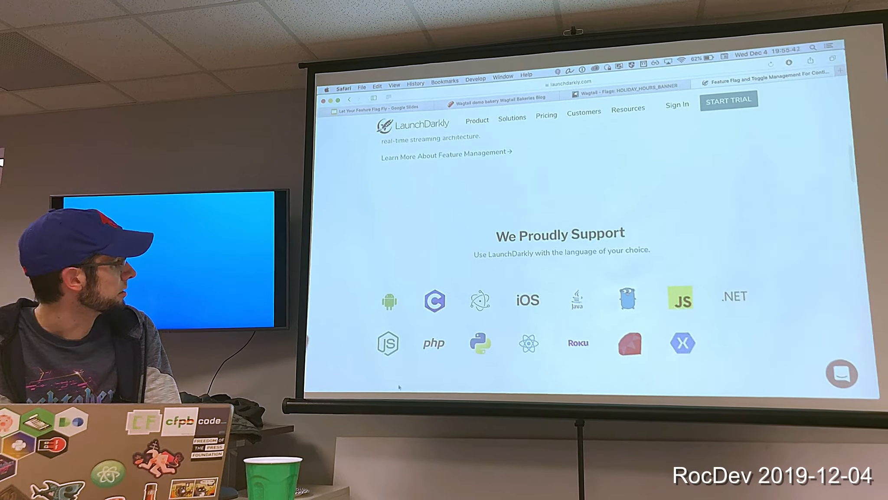